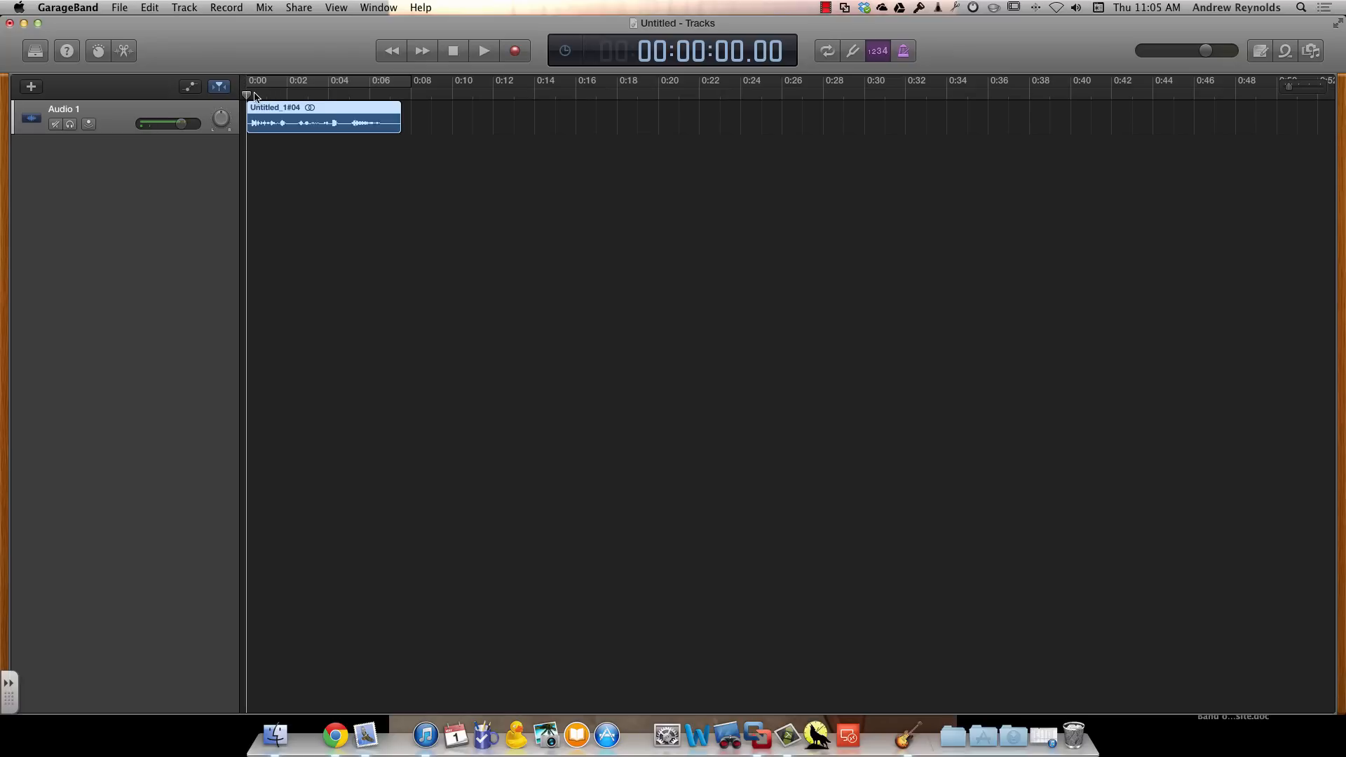
Show the sound Library pane beside the Audio 1 track
{"action": "left_click", "coordinate": [34, 49]}
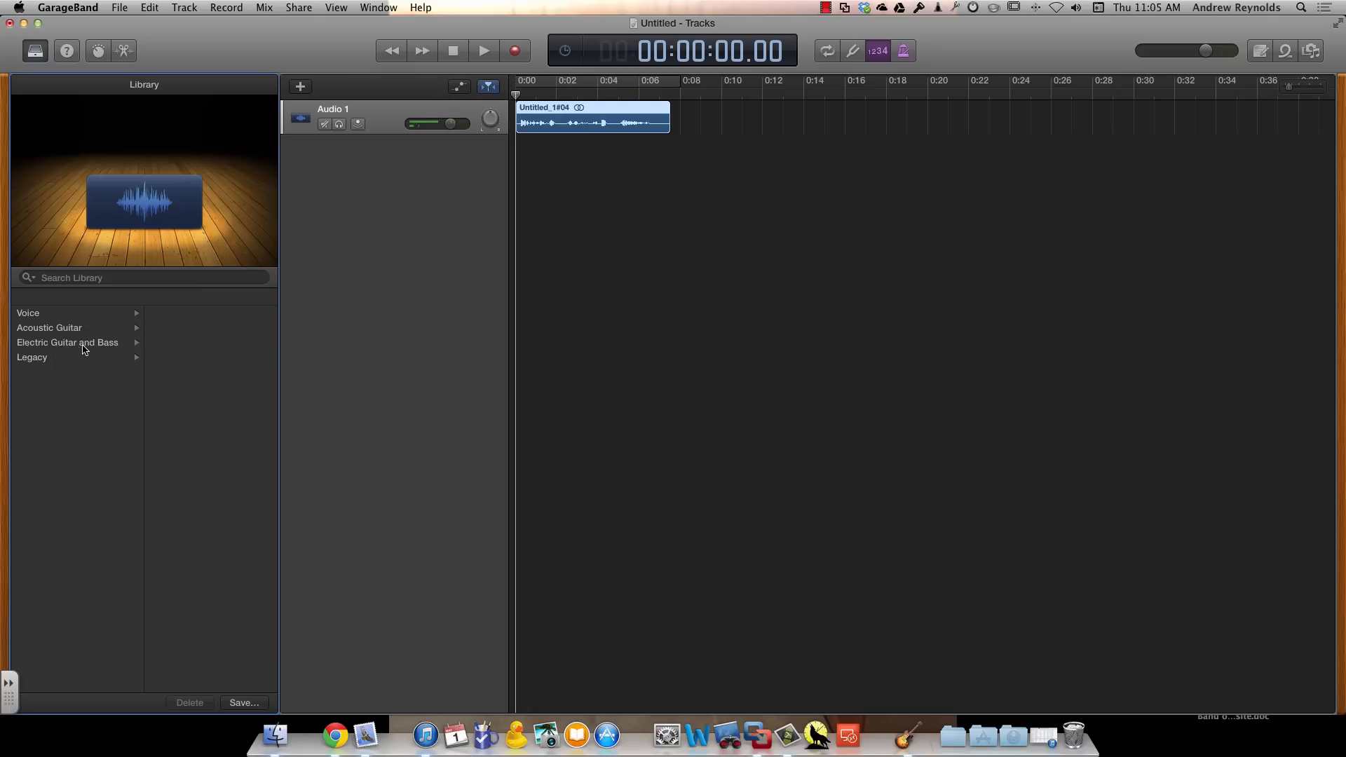
Apply Legacy > GarageBand > Vocals > Deeper Vocals to Audio 1 and show Smart Controls
{"action": "left_click", "coordinate": [31, 357]}
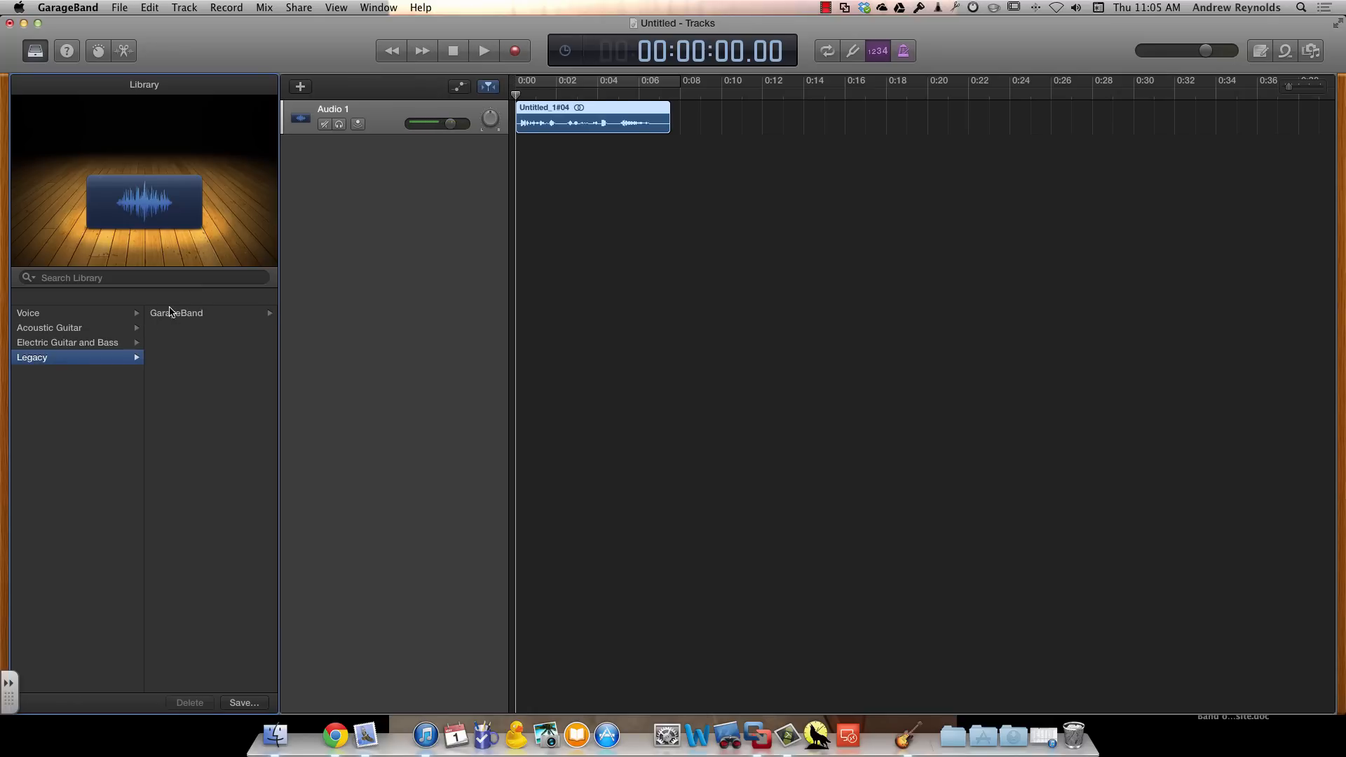
{"action": "left_click", "coordinate": [176, 313]}
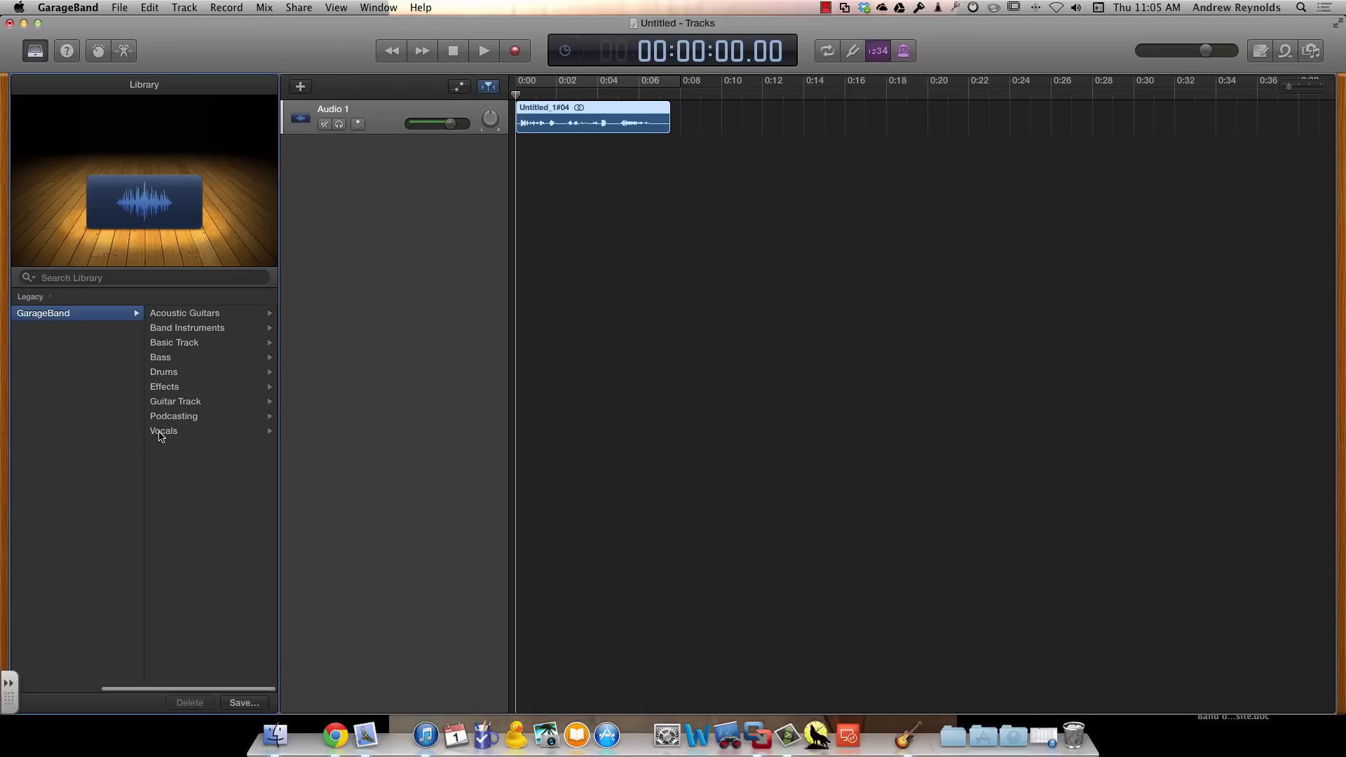
{"action": "left_click", "coordinate": [164, 430]}
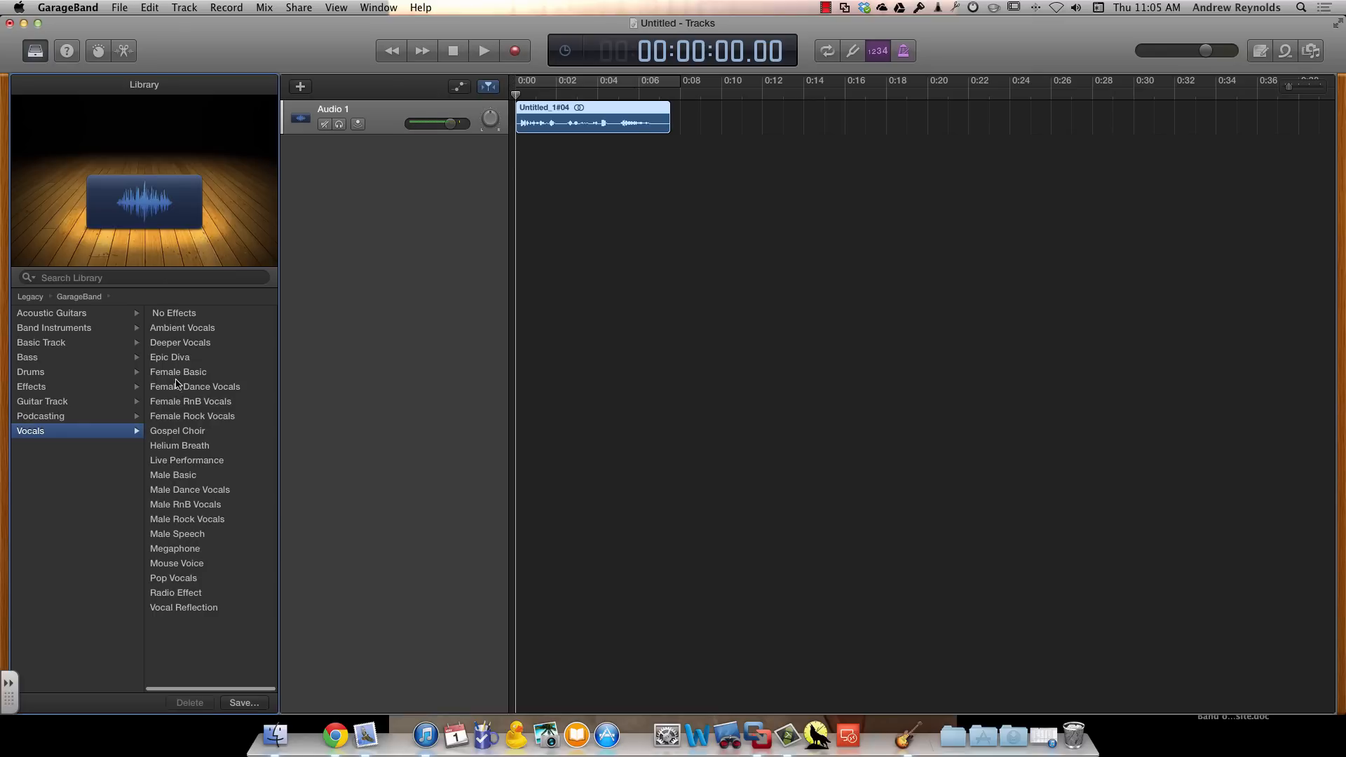
{"action": "mouse_move", "coordinate": [180, 464]}
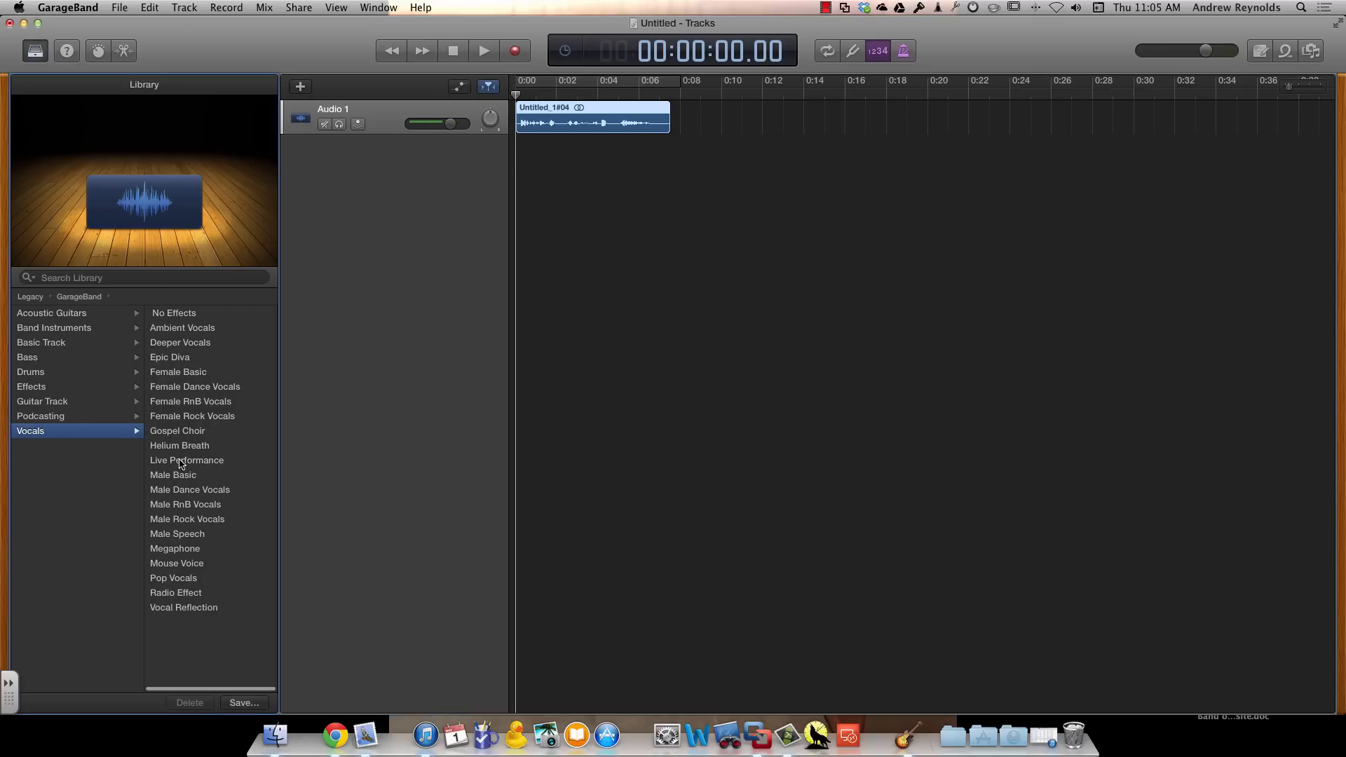
{"action": "mouse_move", "coordinate": [183, 371]}
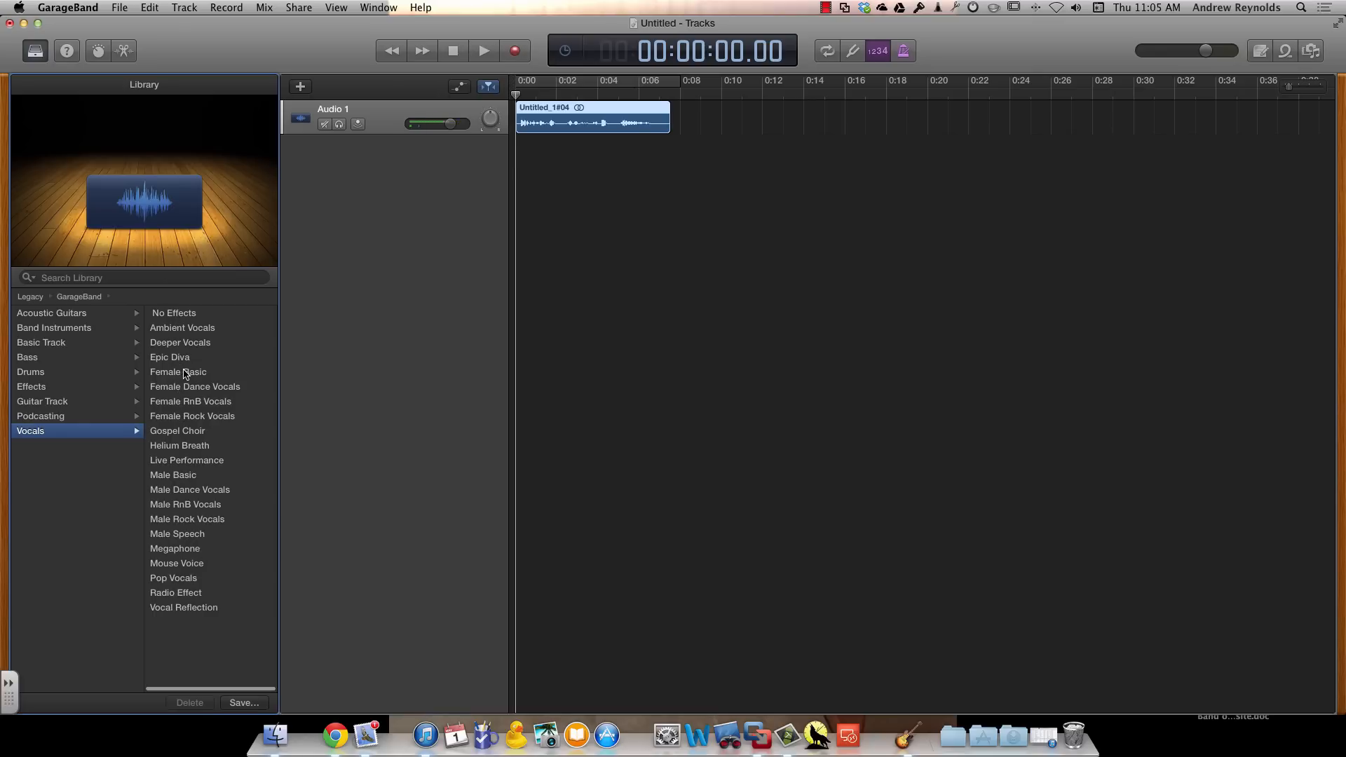
{"action": "left_click", "coordinate": [180, 342]}
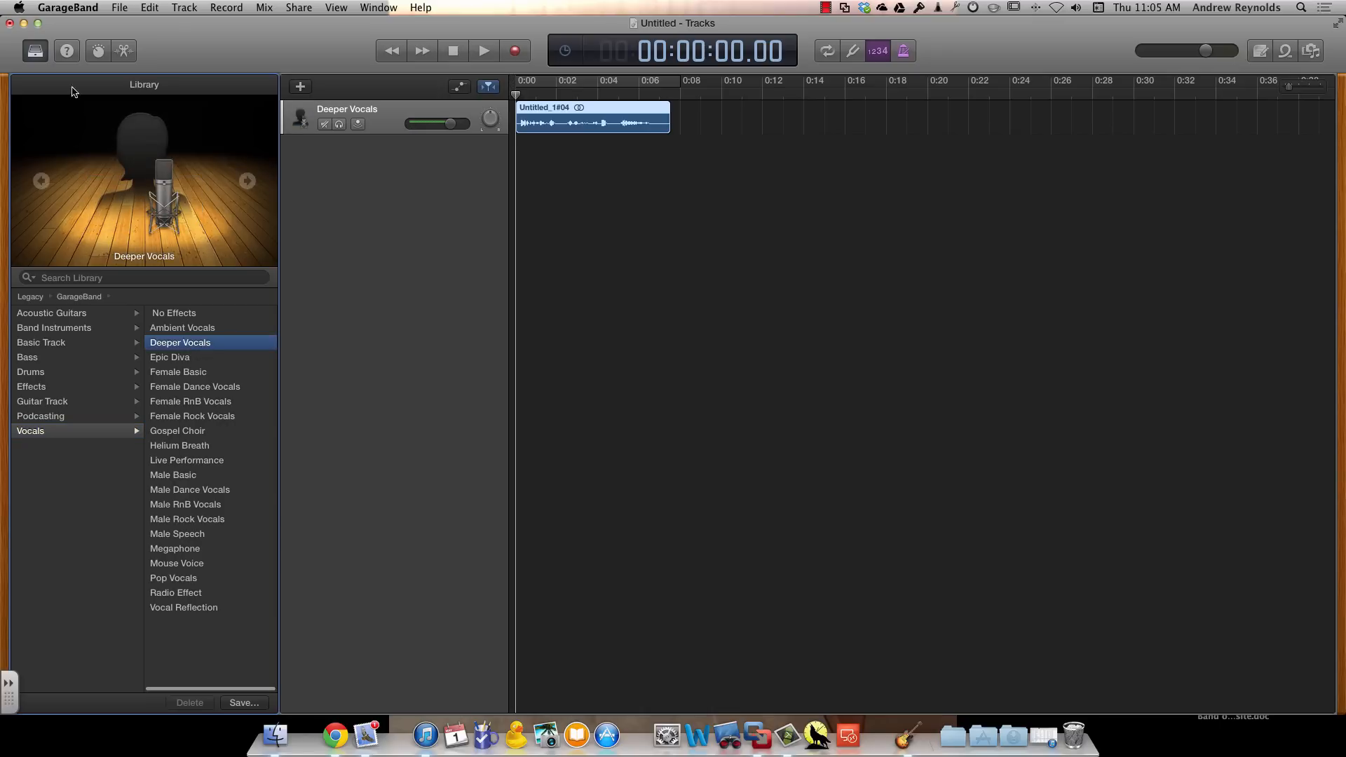
{"action": "left_click", "coordinate": [97, 50]}
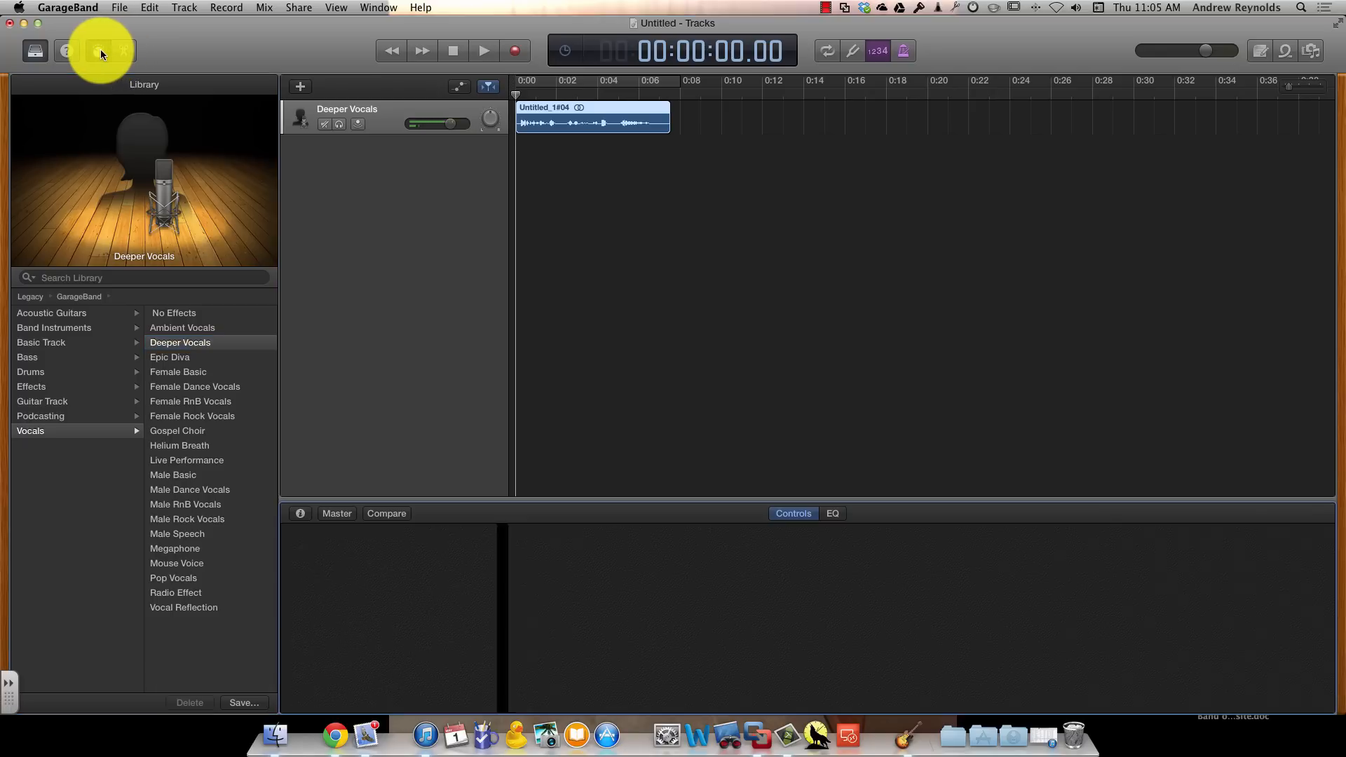
Adjust the Vocal Transformer Pitch knob in the Deeper Vocals Smart Controls
{"action": "left_click", "coordinate": [791, 513]}
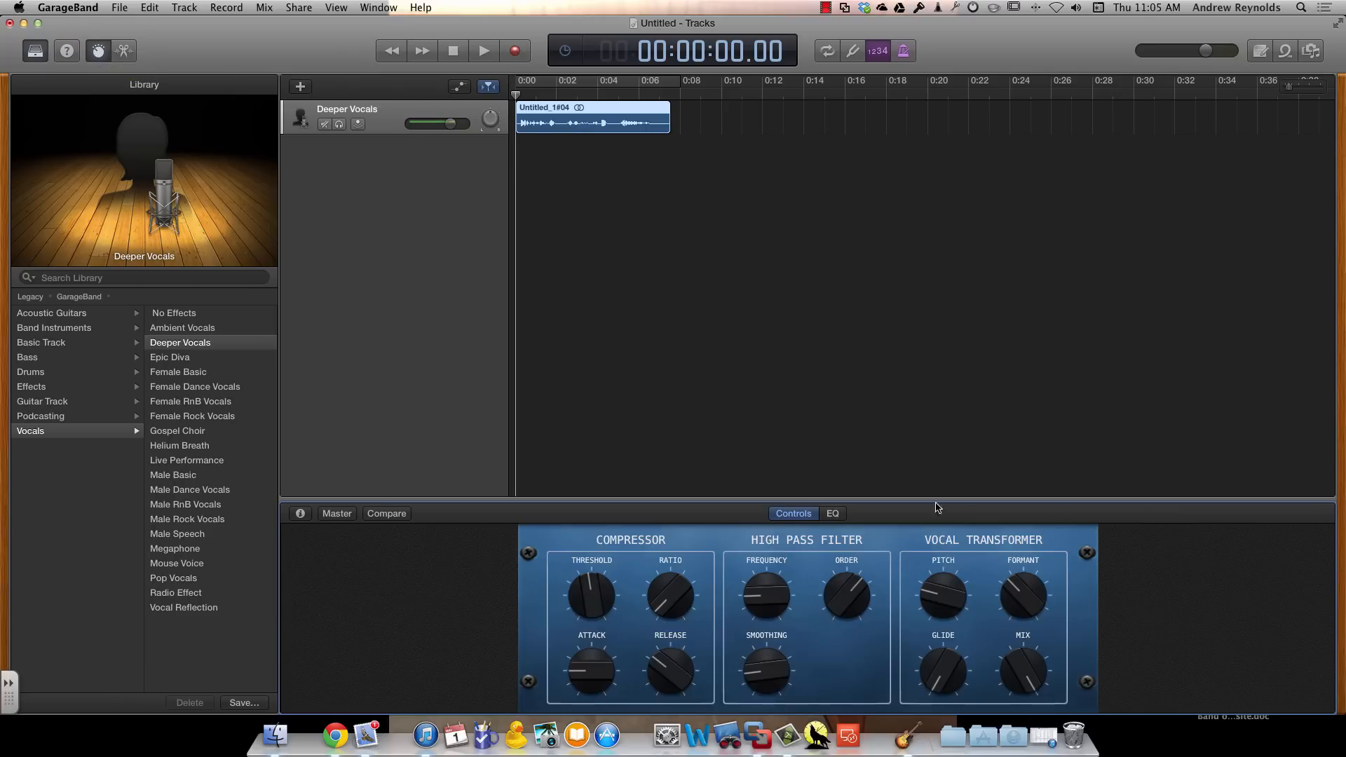
{"action": "mouse_move", "coordinate": [940, 581]}
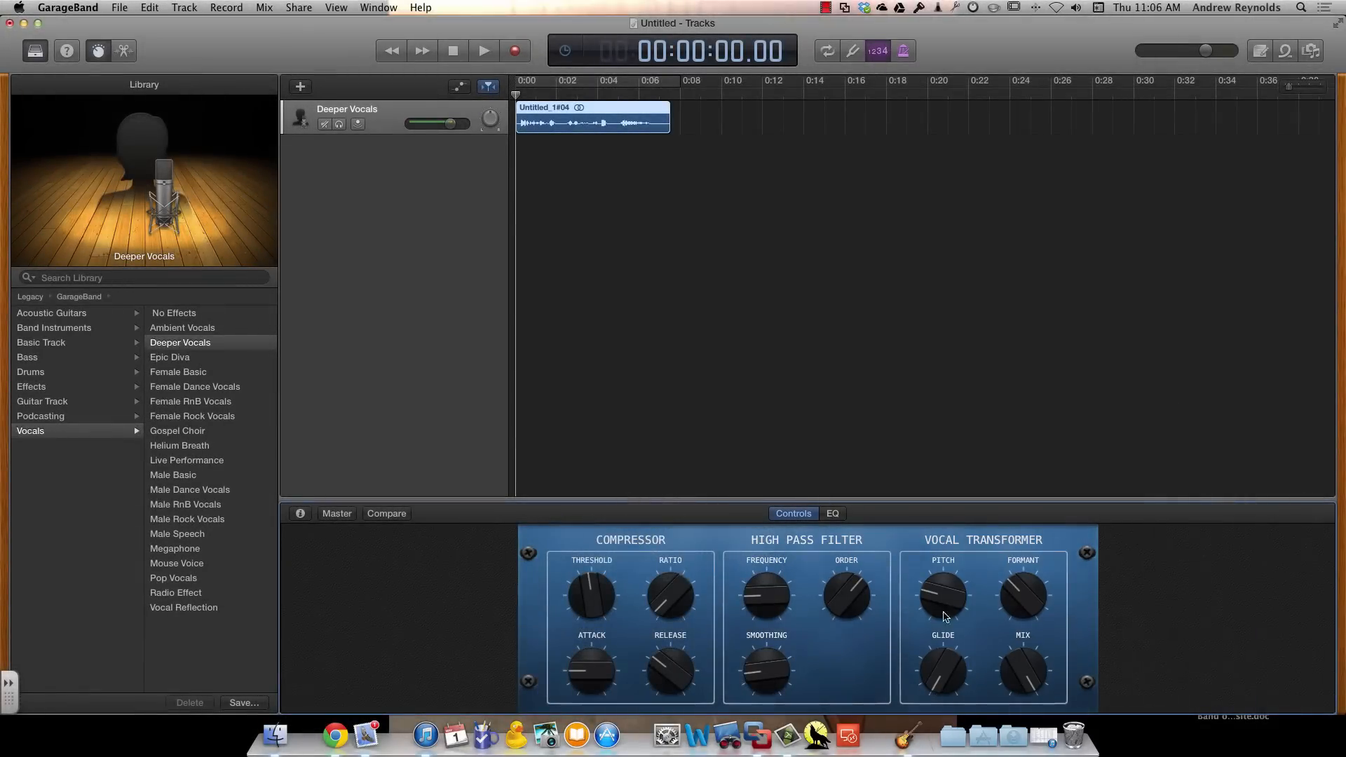
{"action": "left_click", "coordinate": [386, 513]}
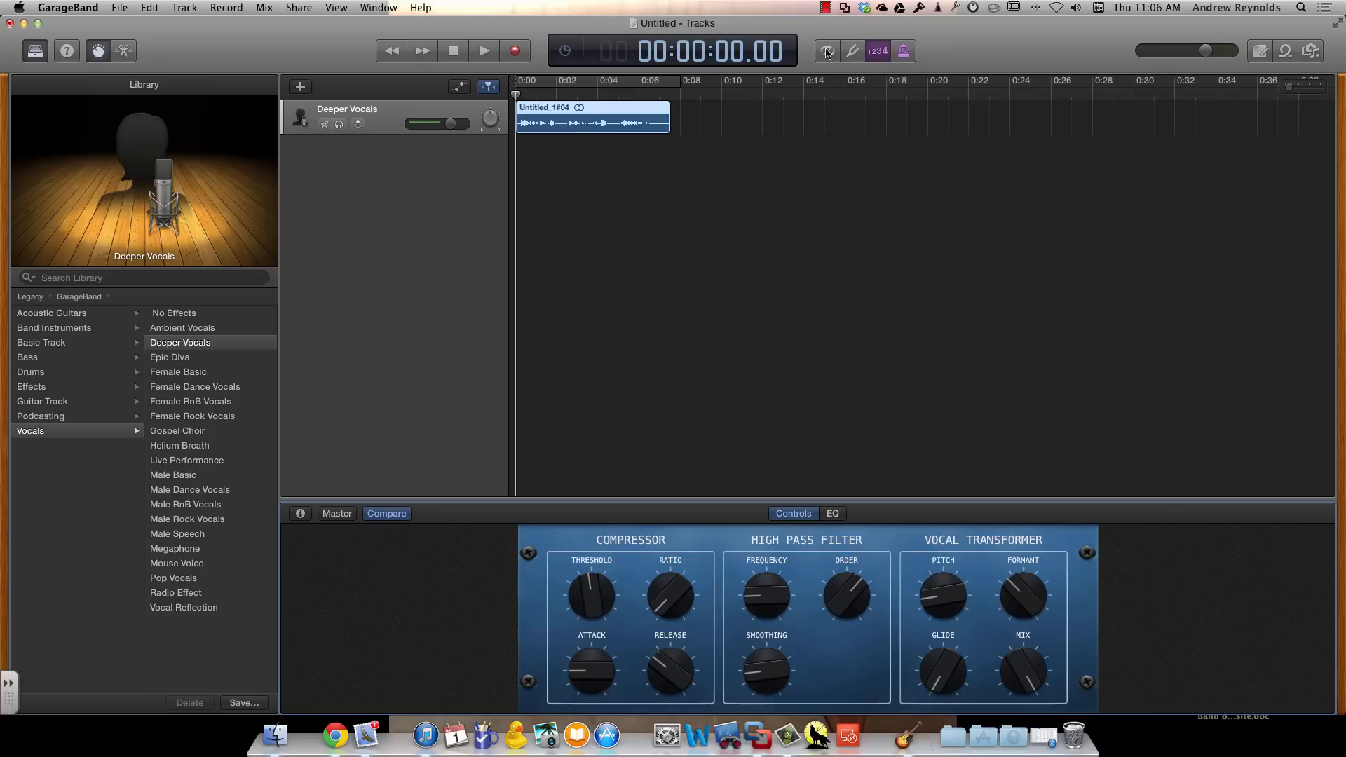
Turn on cycle looping over the clip, play the track, and stop playback
{"action": "left_click", "coordinate": [824, 50]}
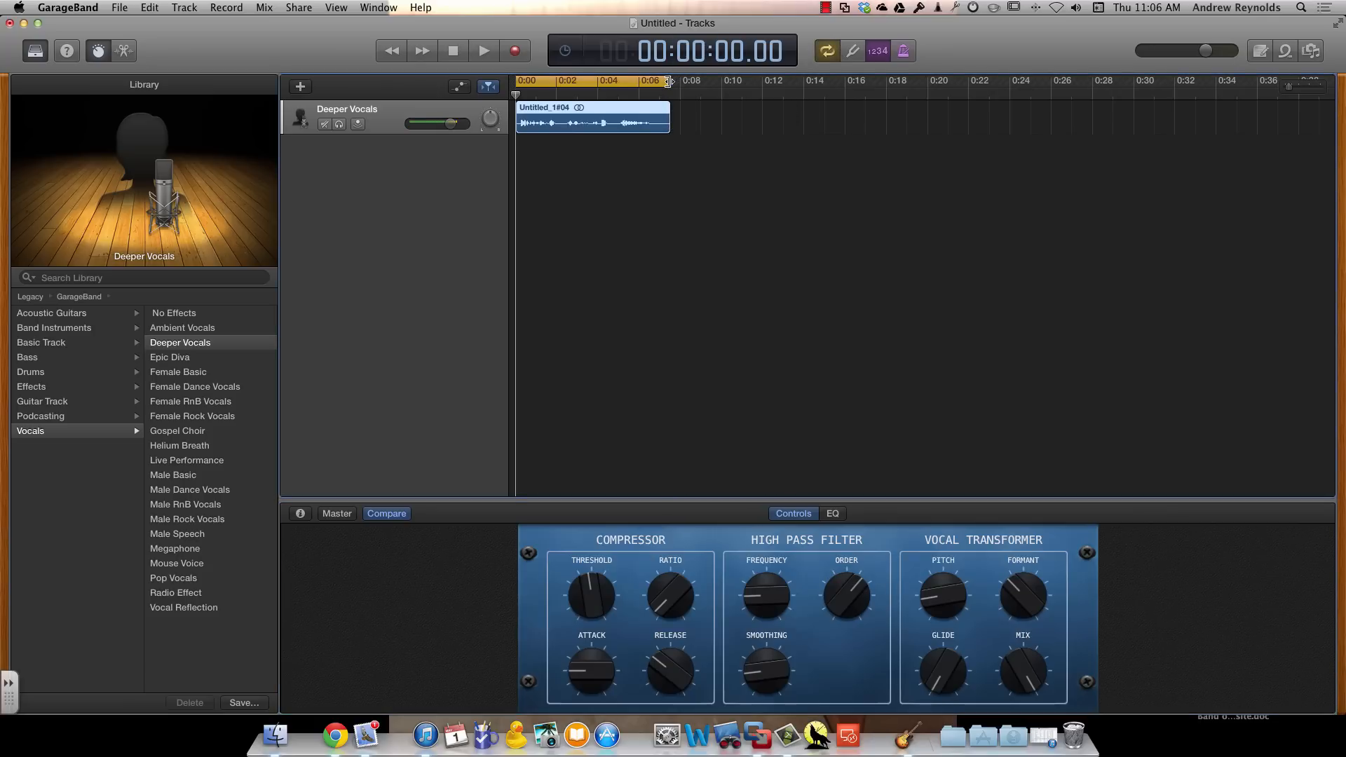
{"action": "left_click", "coordinate": [483, 50]}
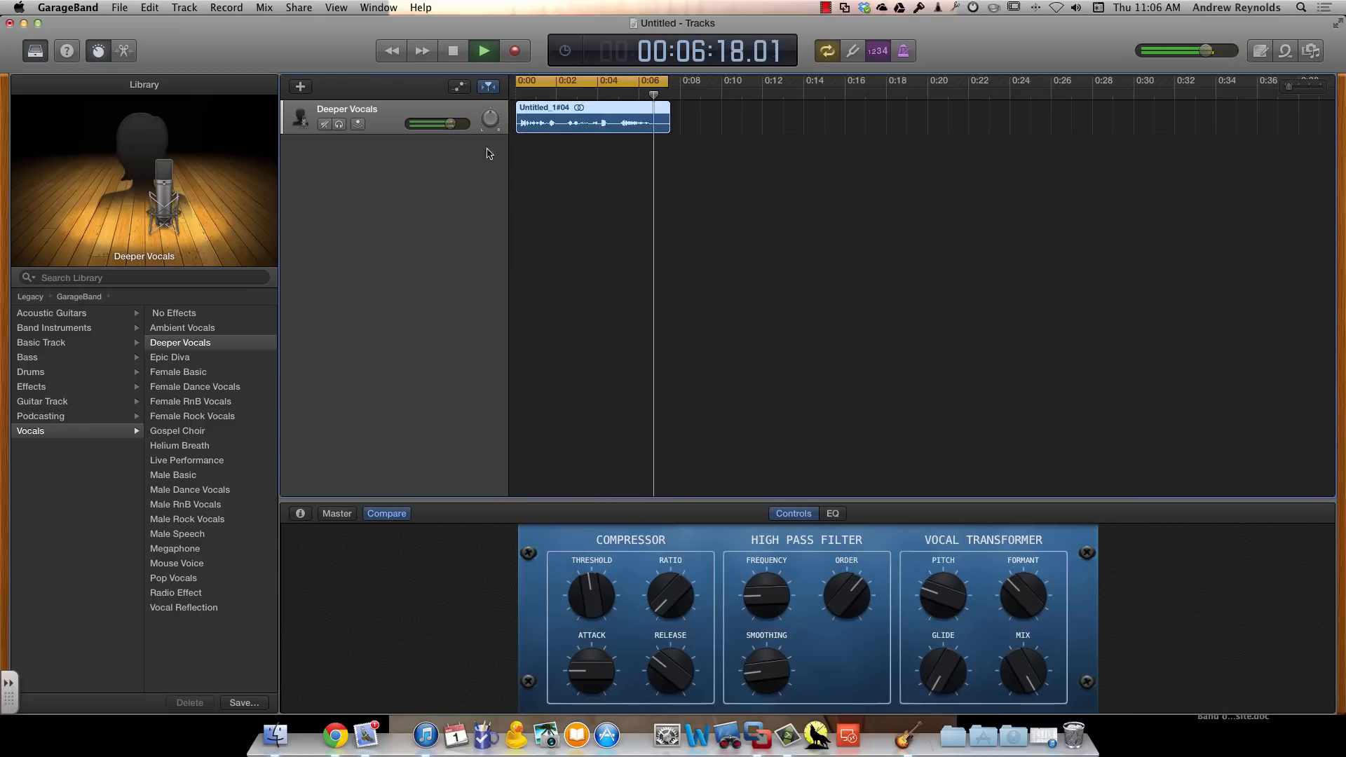
{"action": "left_click", "coordinate": [452, 50]}
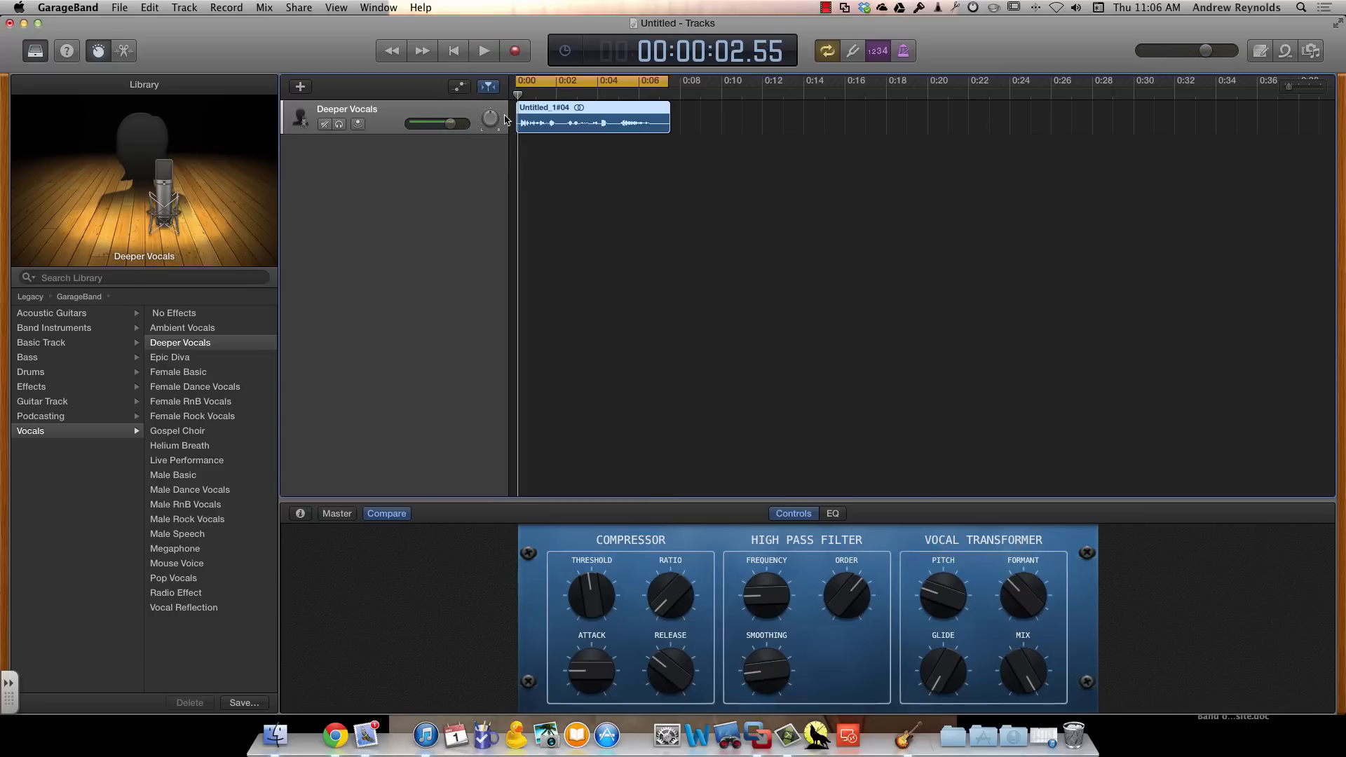
{"action": "left_click", "coordinate": [482, 50]}
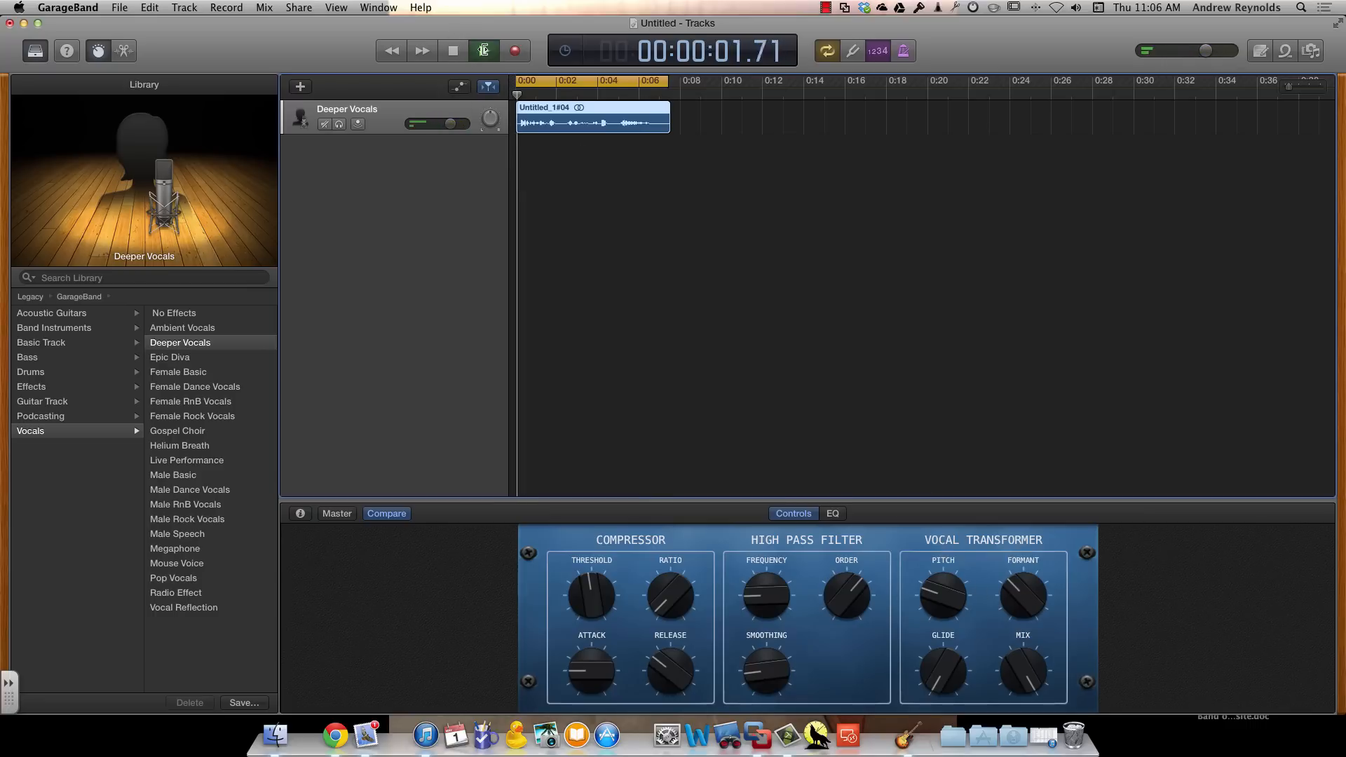
{"action": "left_click", "coordinate": [483, 50]}
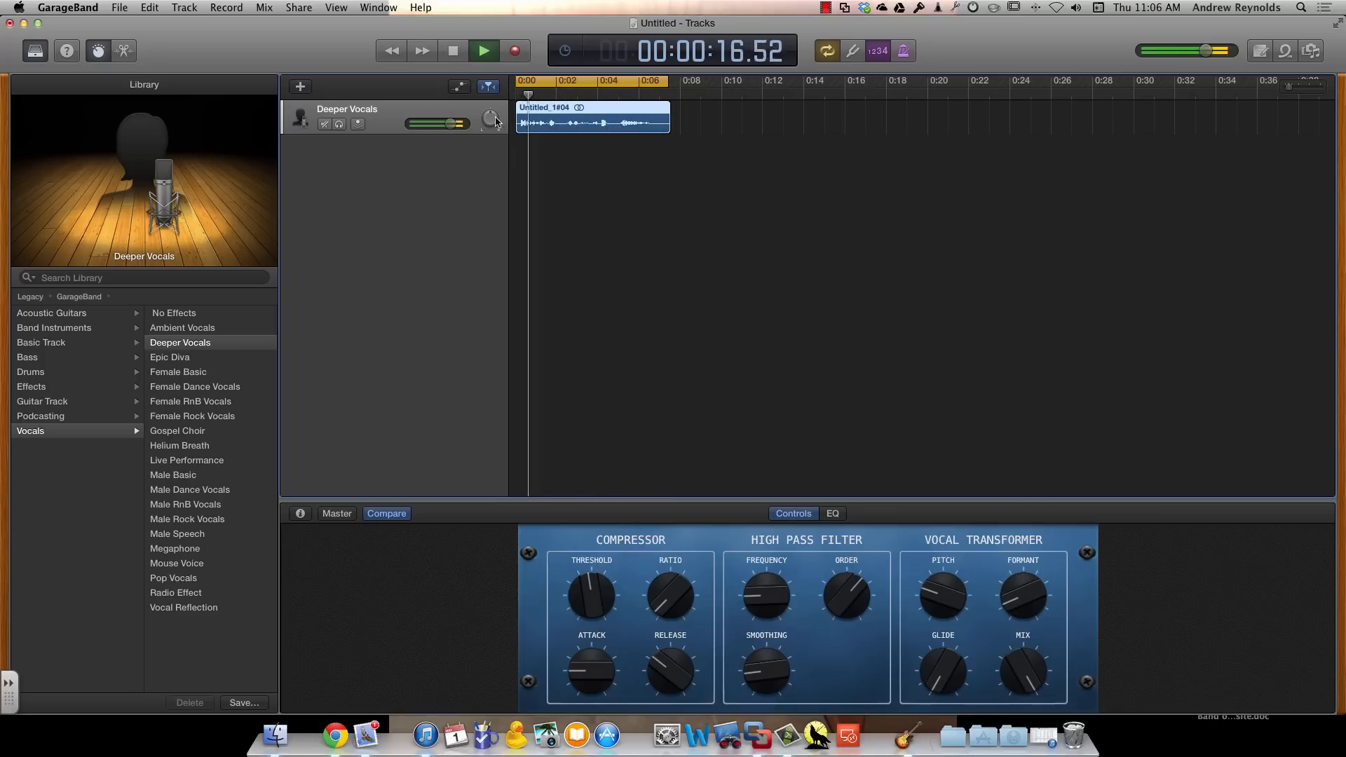
{"action": "left_click", "coordinate": [483, 50]}
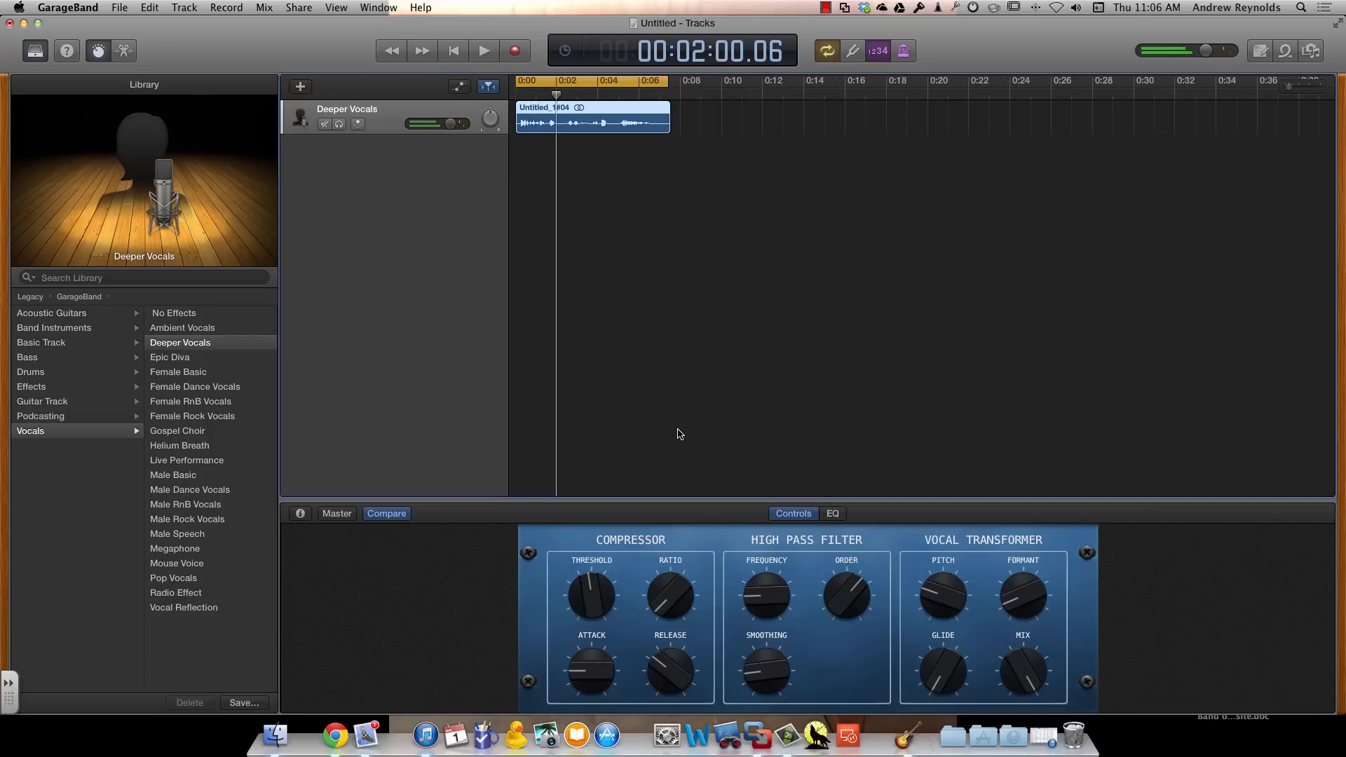
{"action": "left_click", "coordinate": [483, 50]}
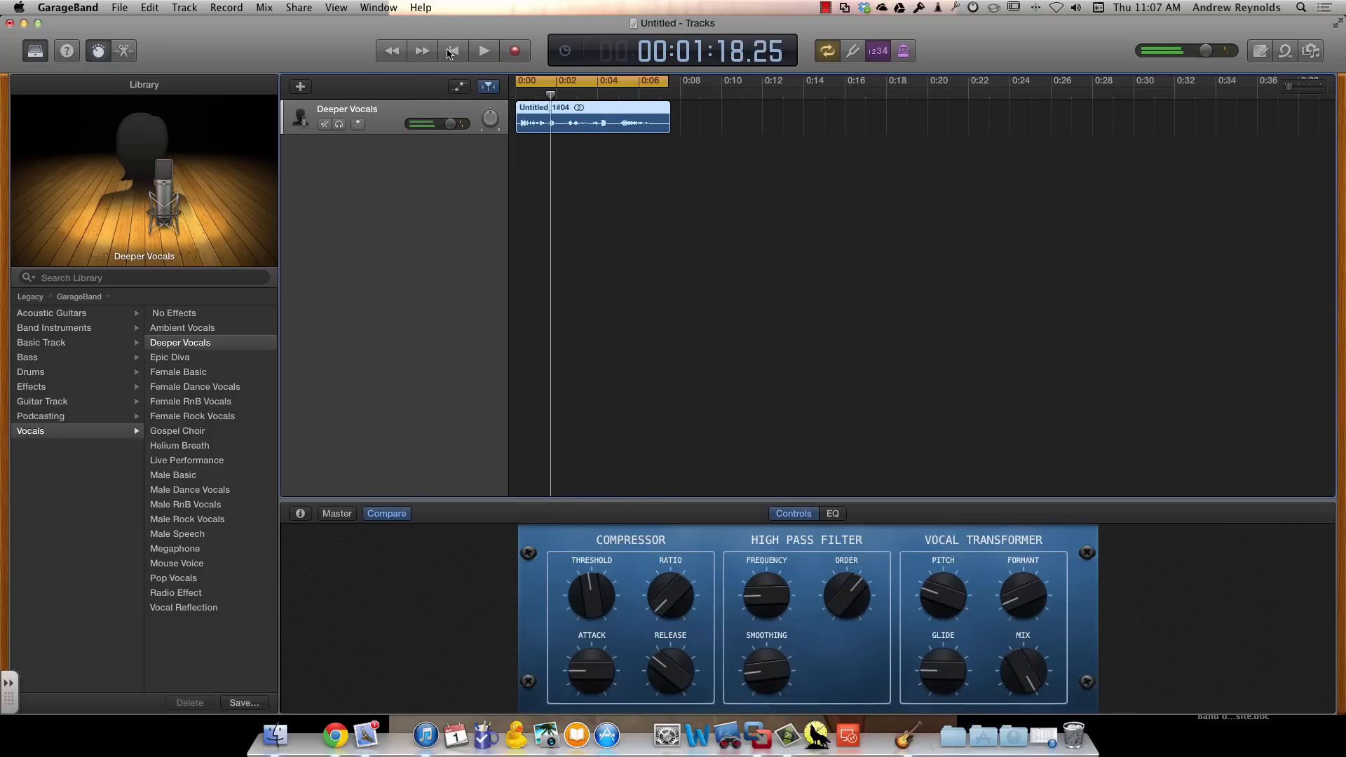
{"action": "left_click", "coordinate": [483, 50]}
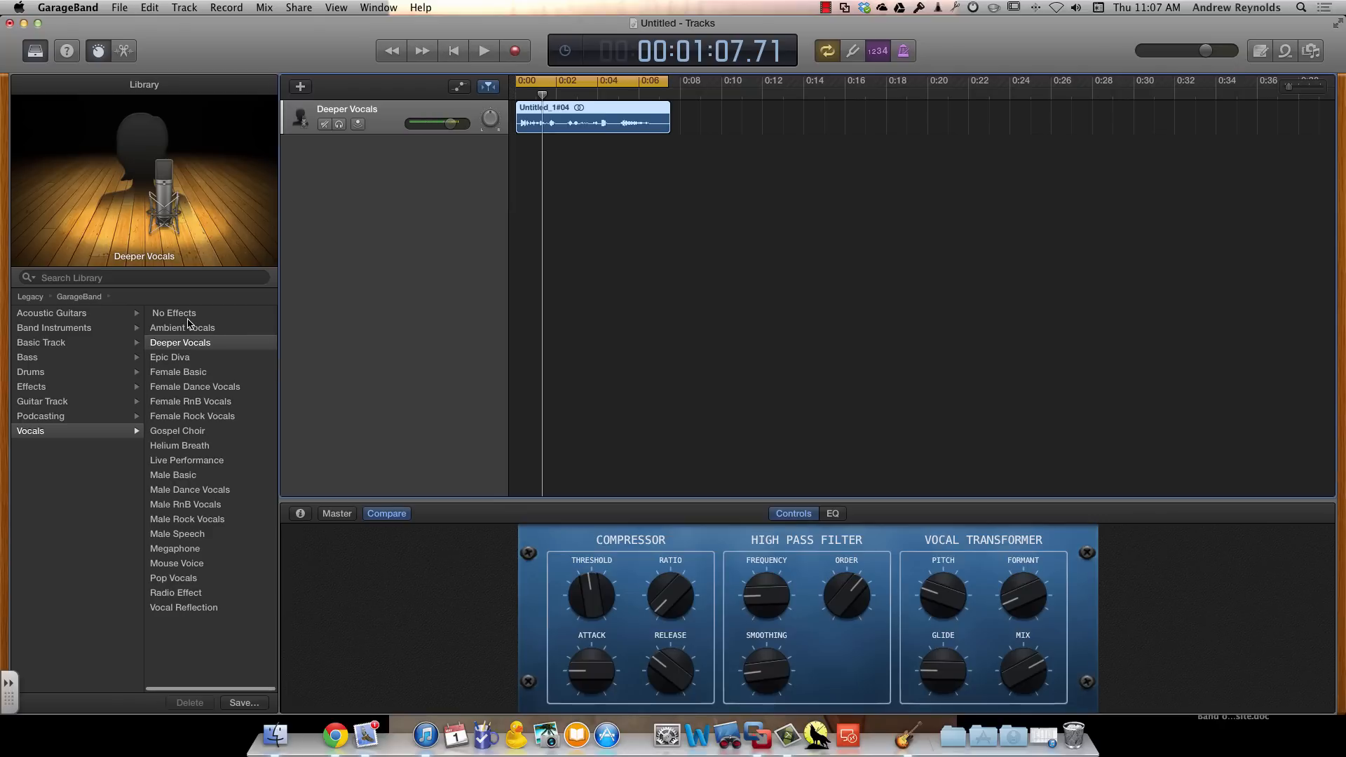
Switch the track from No Effects to the Male Basic vocal patch
{"action": "left_click", "coordinate": [174, 312]}
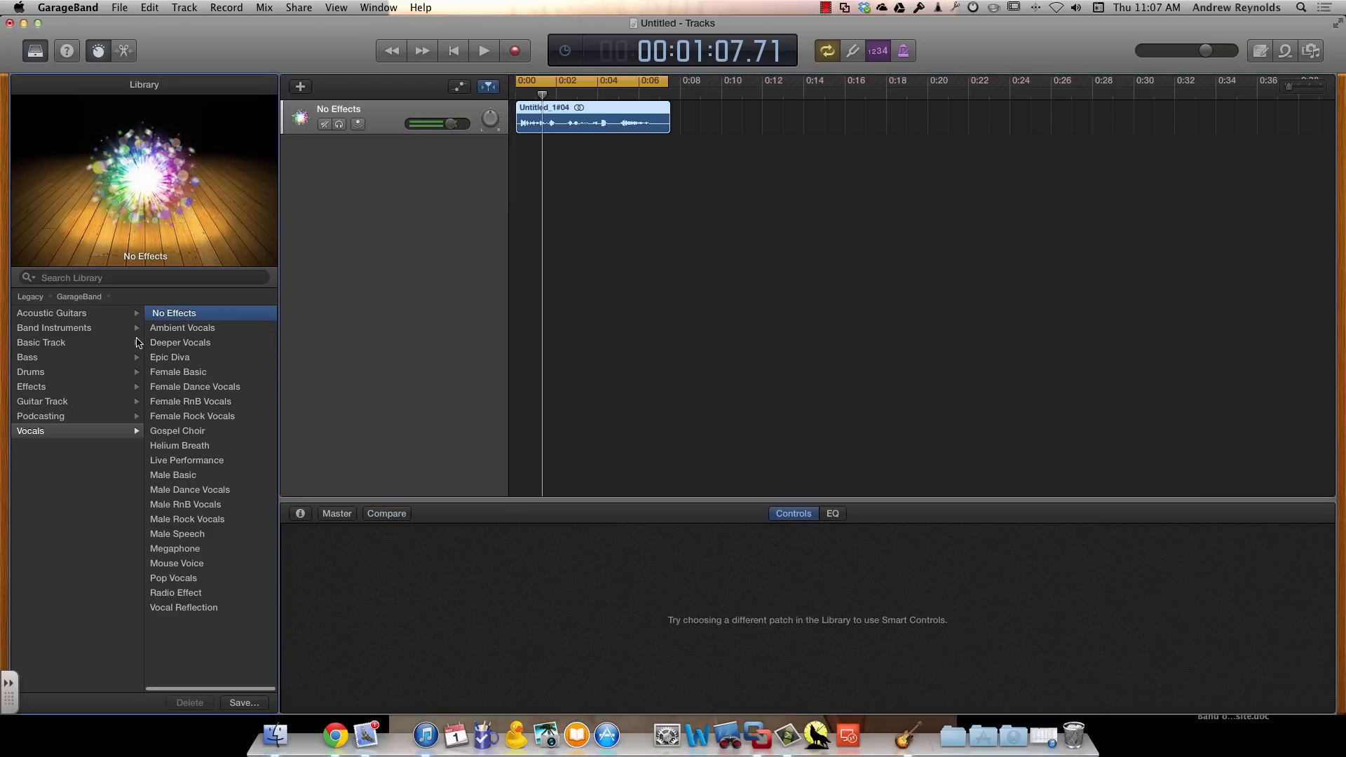
{"action": "left_click", "coordinate": [173, 474]}
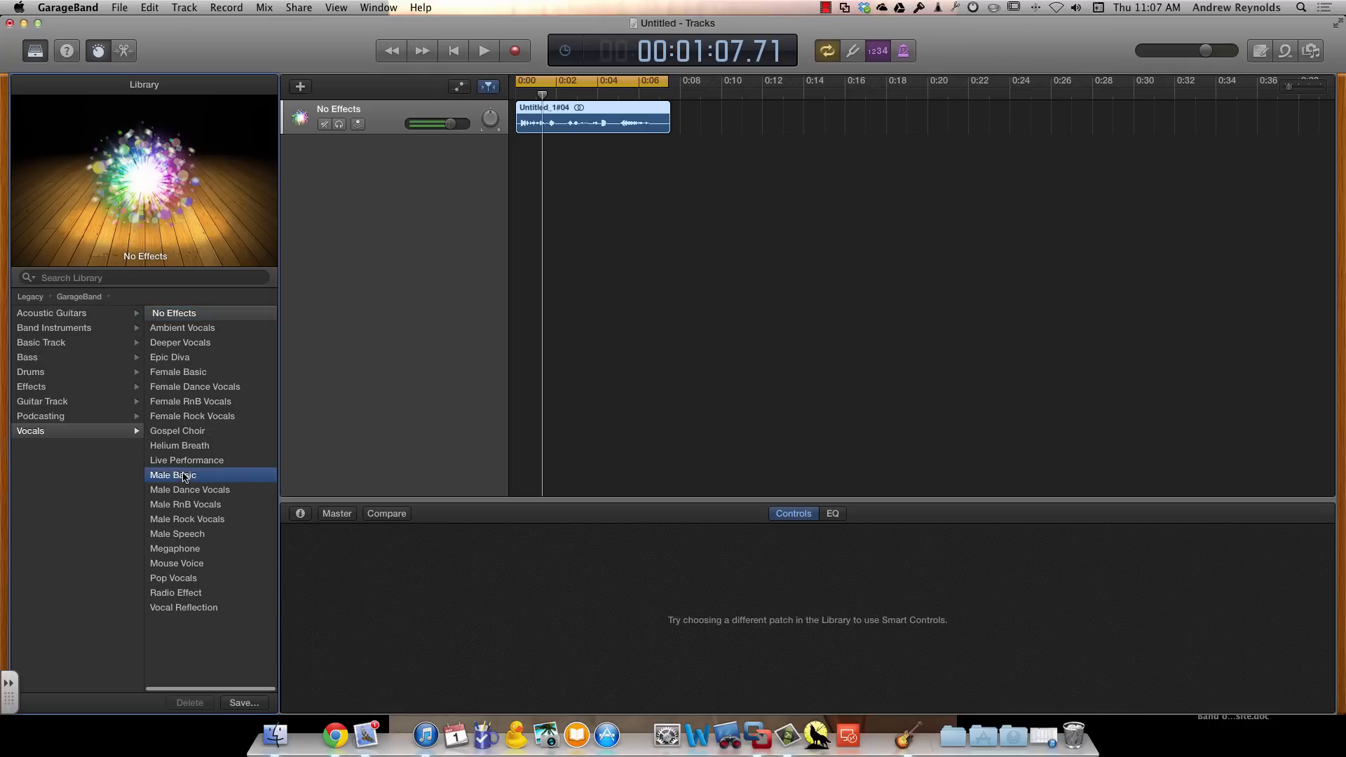
{"action": "left_click", "coordinate": [172, 475]}
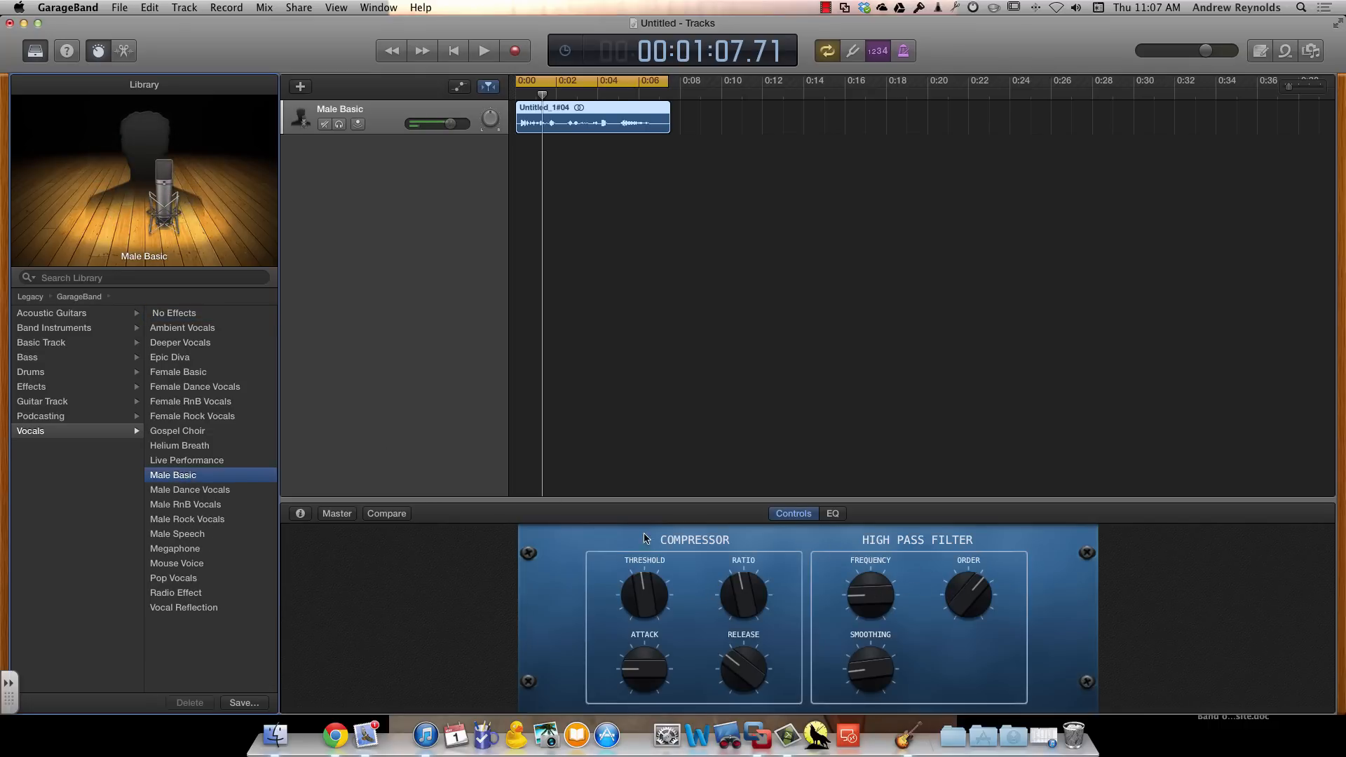
Put the Deeper Vocals patch back on the track from the Vocals list
{"action": "left_click", "coordinate": [180, 343]}
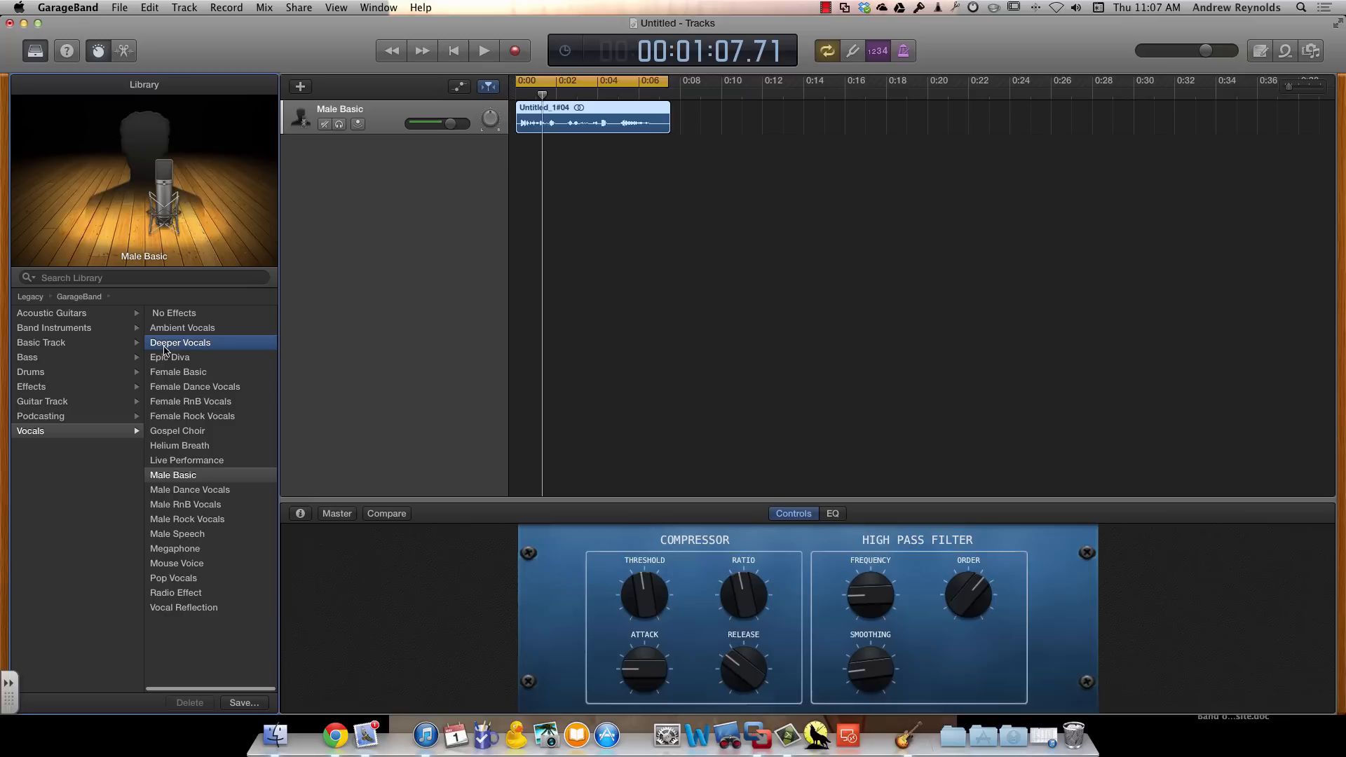
{"action": "left_click", "coordinate": [181, 343]}
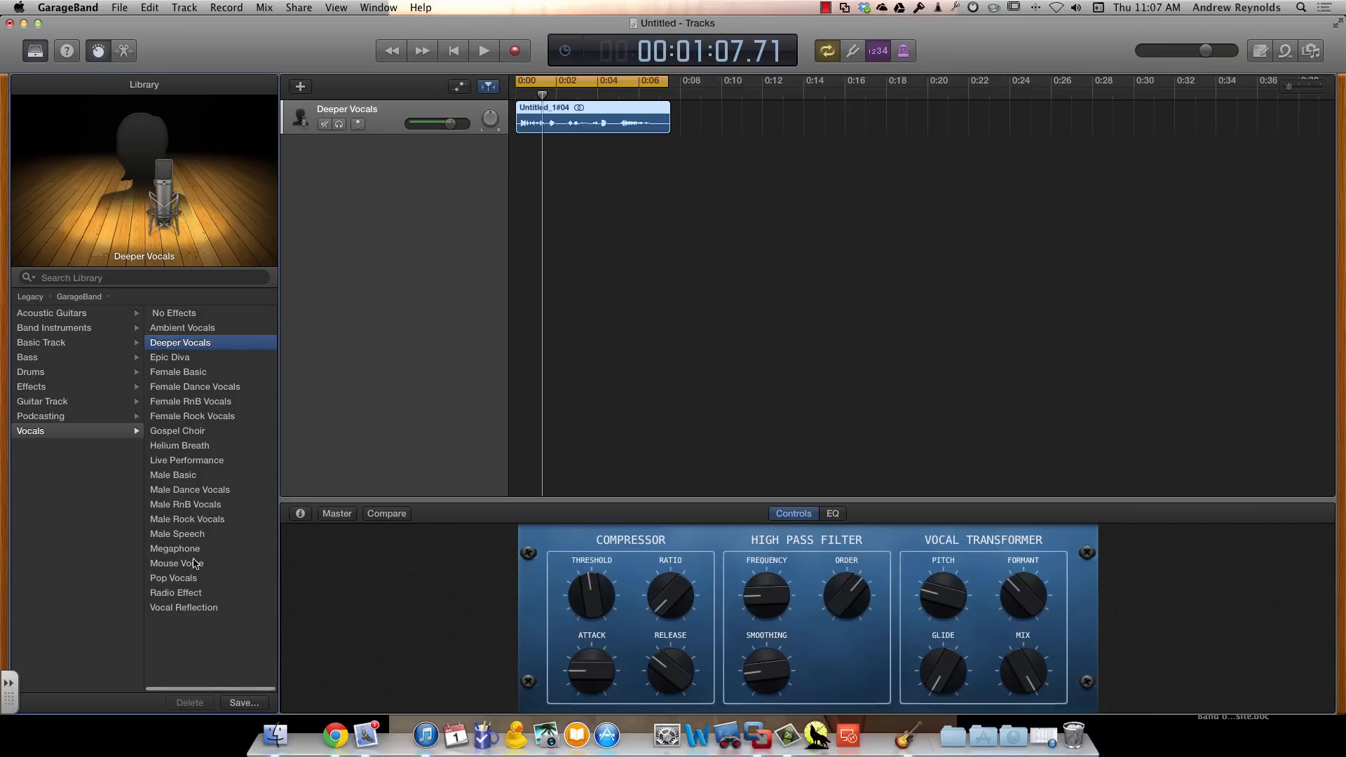
{"action": "mouse_move", "coordinate": [580, 288]}
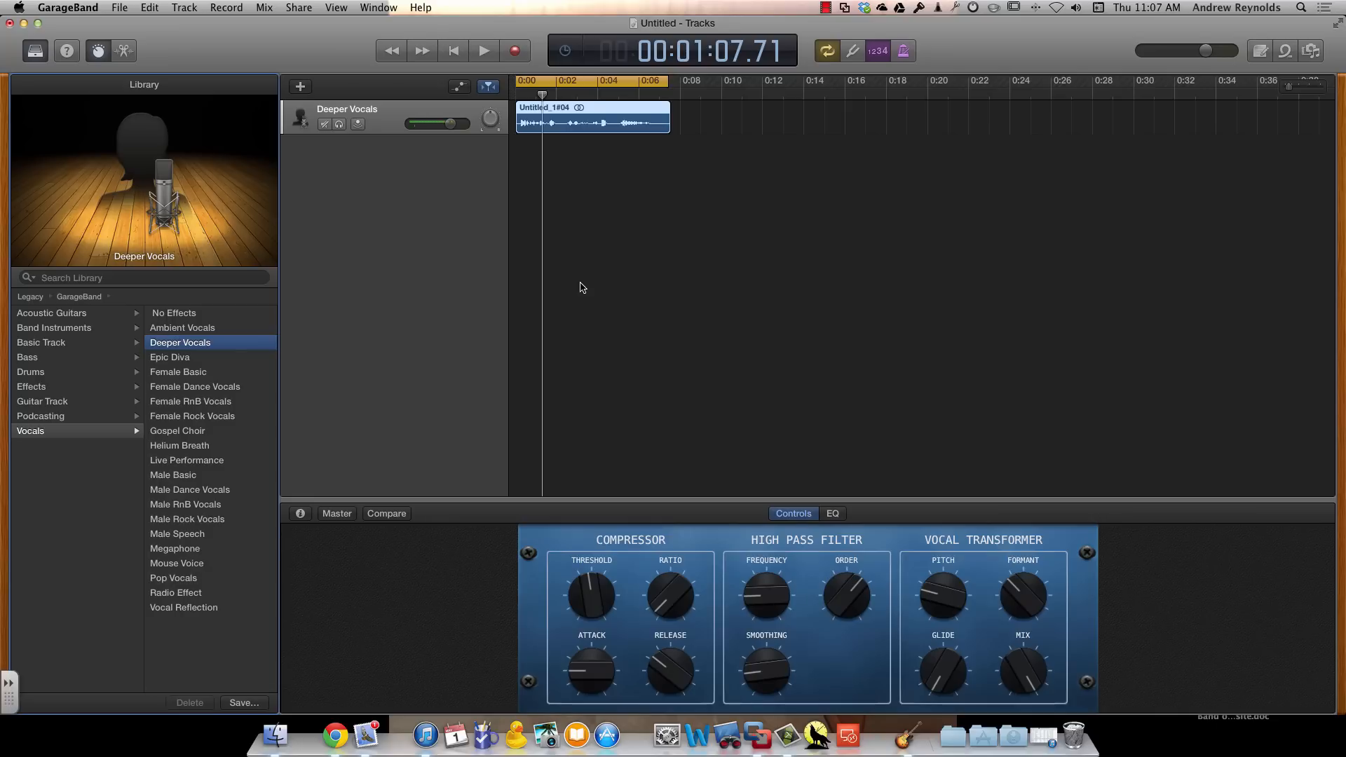